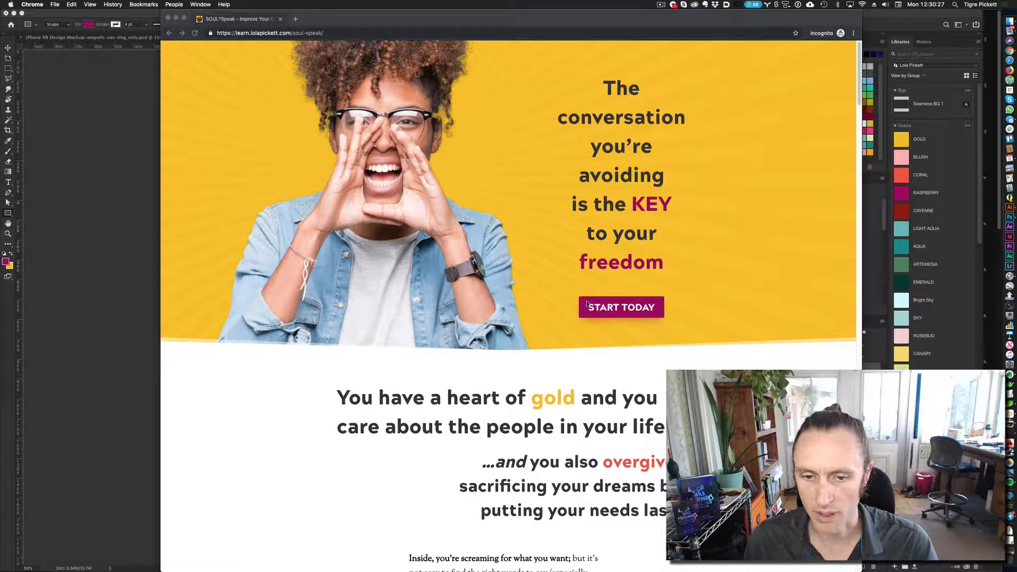
pyautogui.moveTo(693, 322)
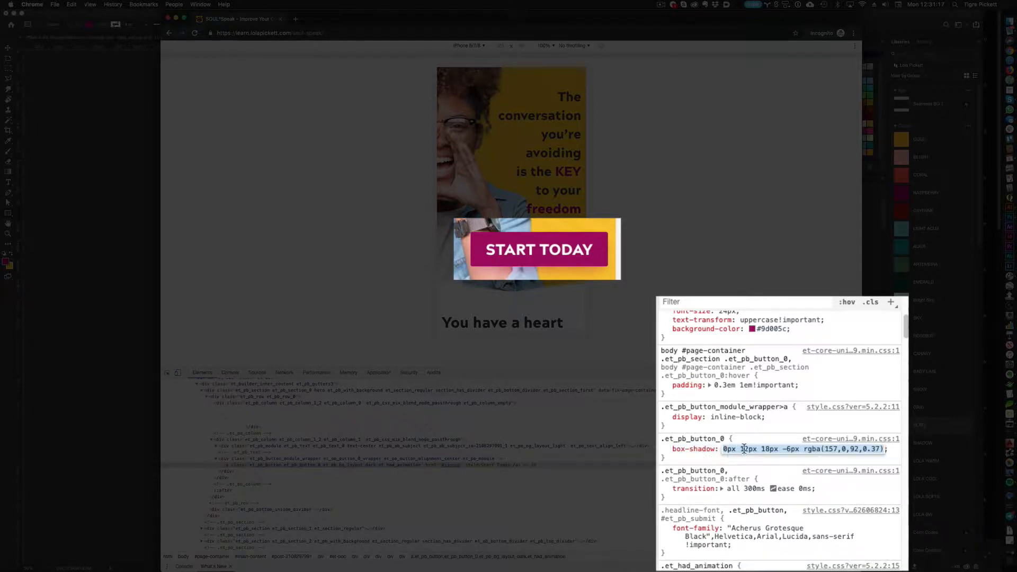
# Read the START TODAY button's box-shadow 0px 12px 18px -6px rgba(157,0,92,0.37) in the Styles pane
pyautogui.click(744, 448)
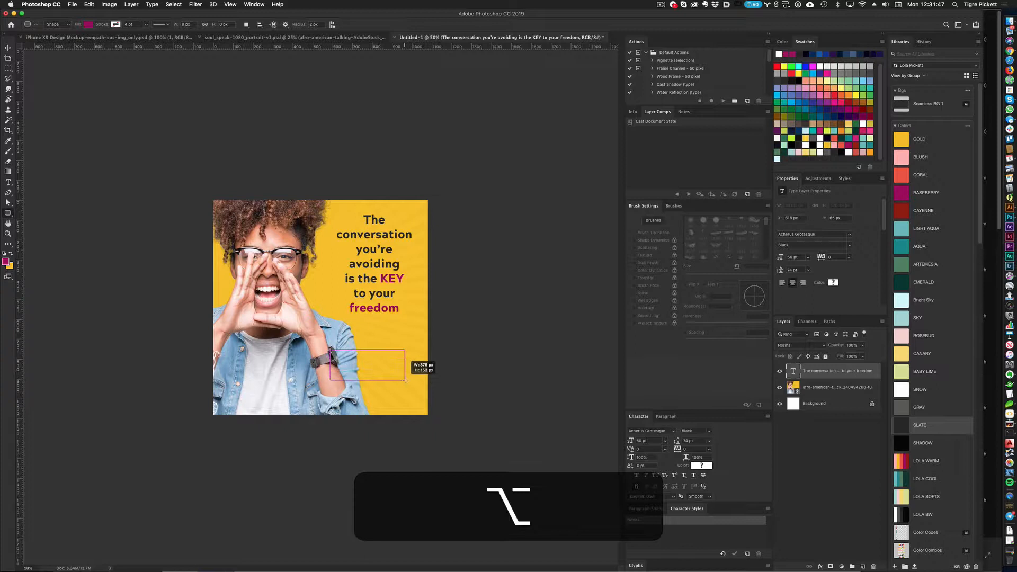
# Draw the raspberry button rectangle under the headline and give its corners a 4 px radius
pyautogui.moveTo(405, 382); pyautogui.dragTo(412, 375)
pyautogui.write('9')
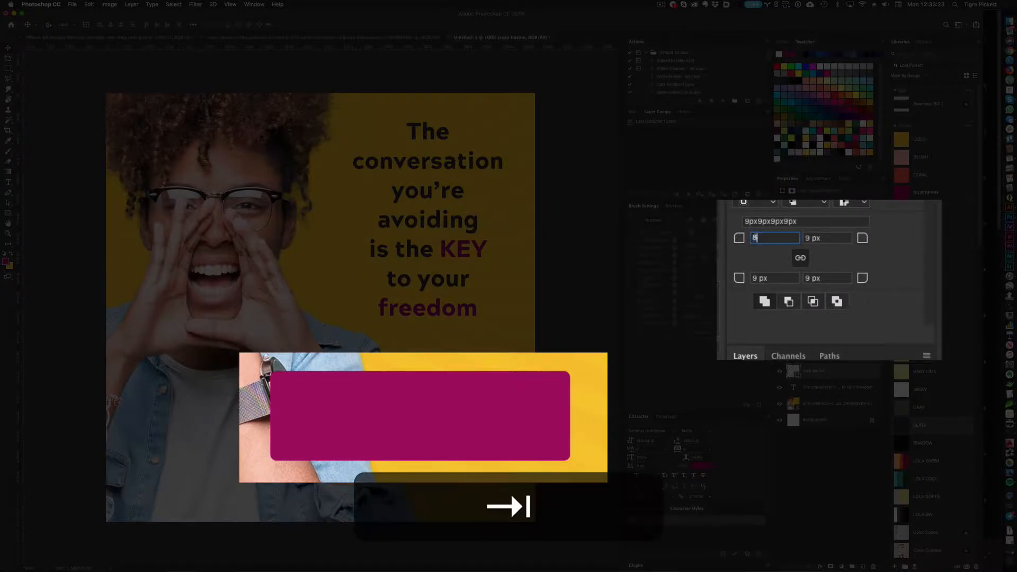
pyautogui.press('Tab')
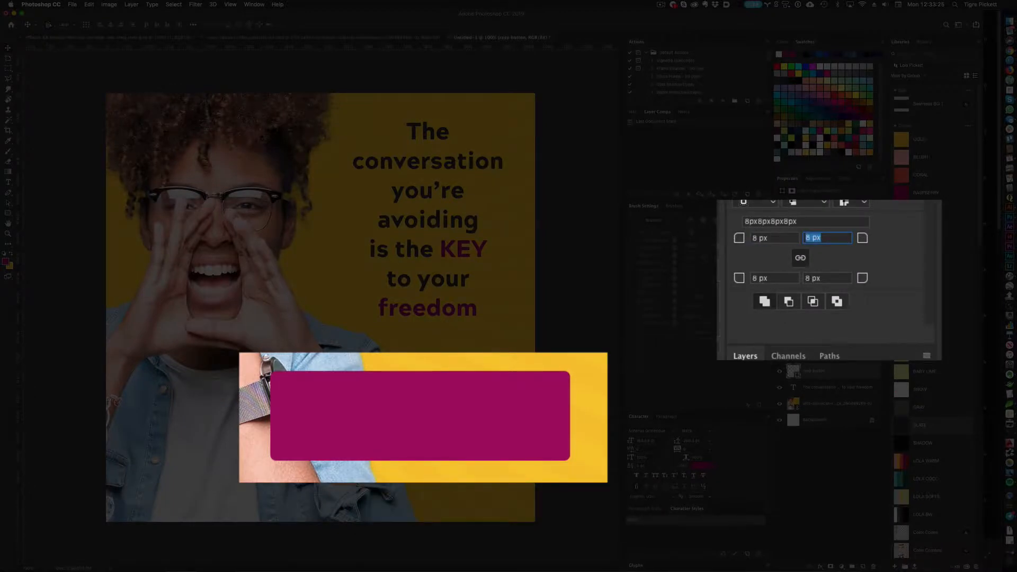
pyautogui.write('4')
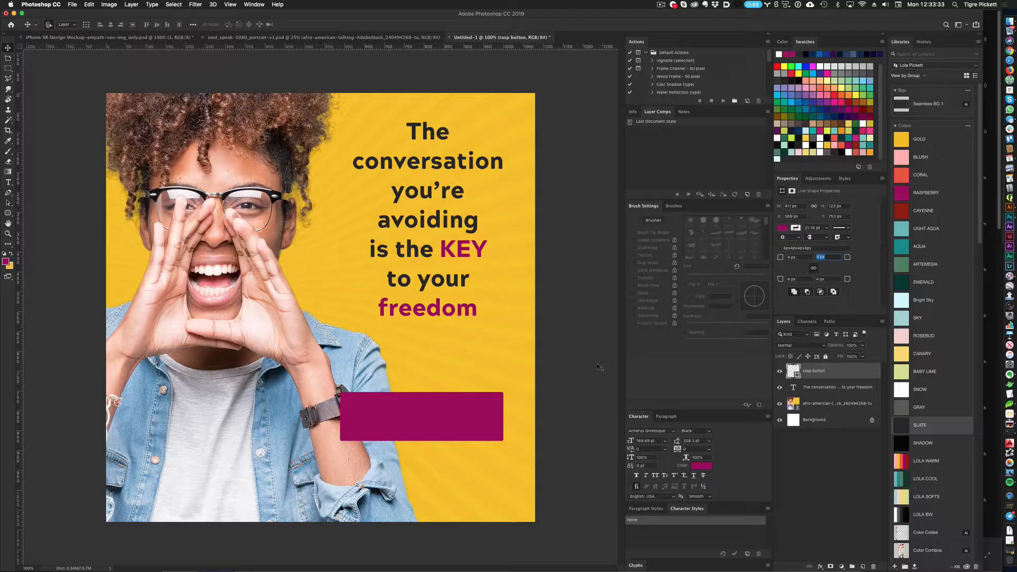
# Add a 9d005c Multiply drop shadow at 90°, distance 12, size 18 to the button layer
pyautogui.doubleClick(815, 371)
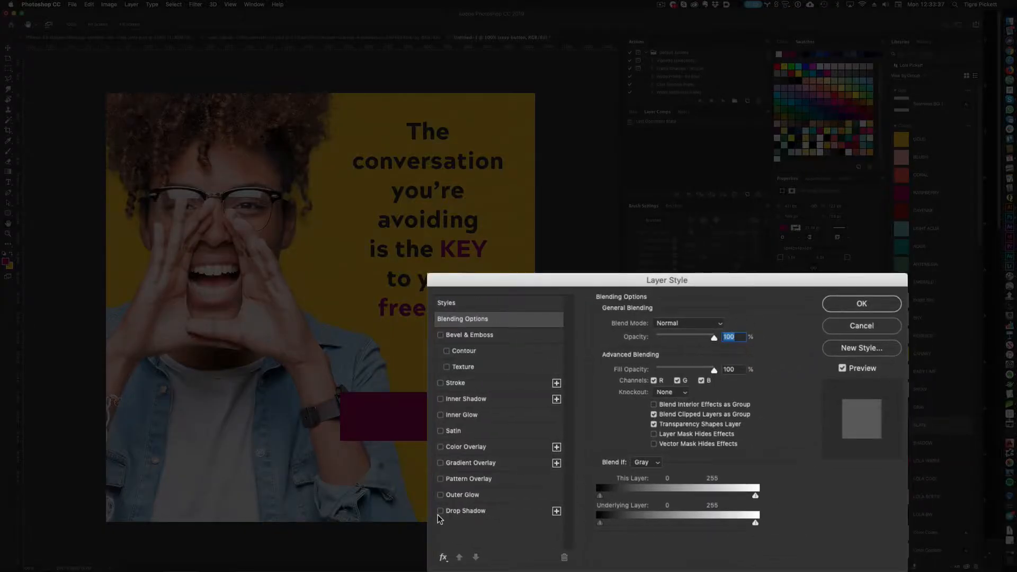
pyautogui.click(465, 511)
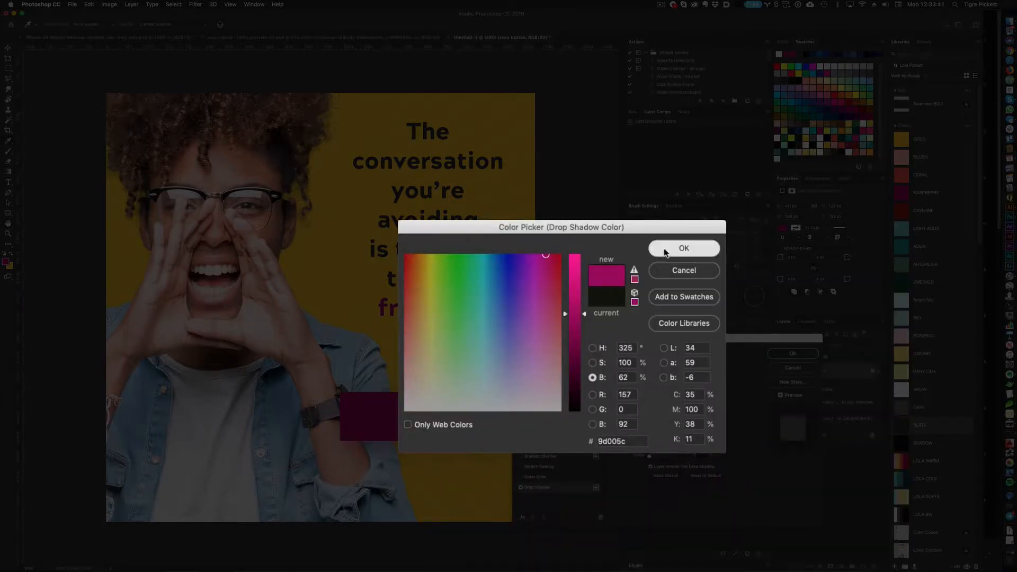
pyautogui.click(684, 248)
pyautogui.write('90')
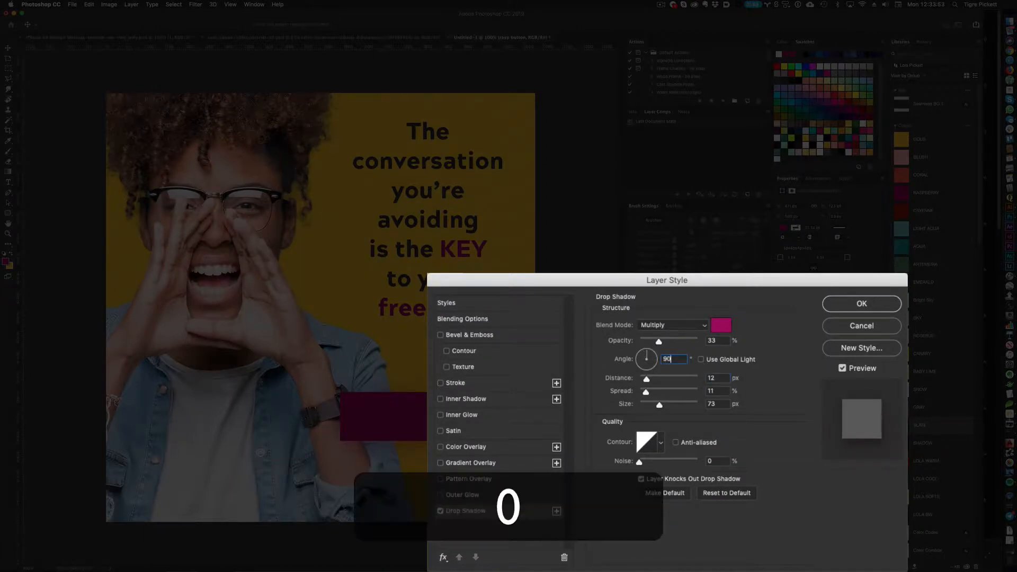
pyautogui.click(713, 391)
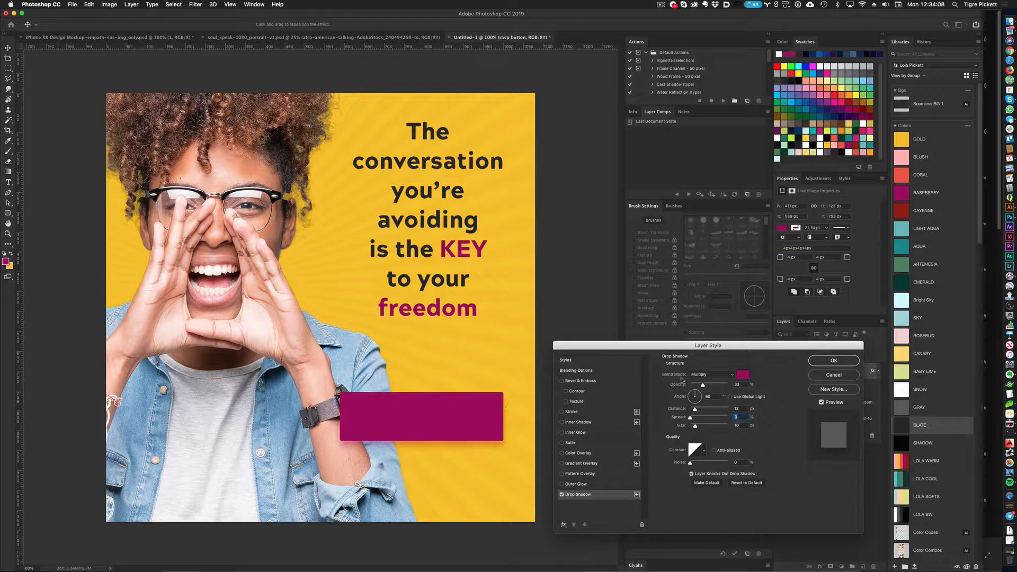
pyautogui.click(833, 360)
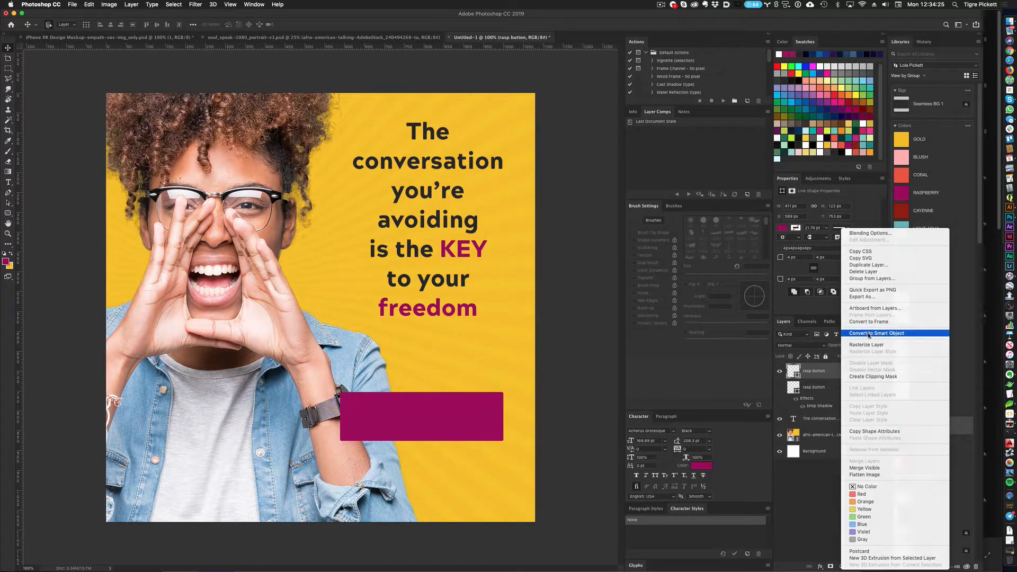
# Convert the button to a smart object and begin transforming the rasp button shadow copy
pyautogui.click(877, 332)
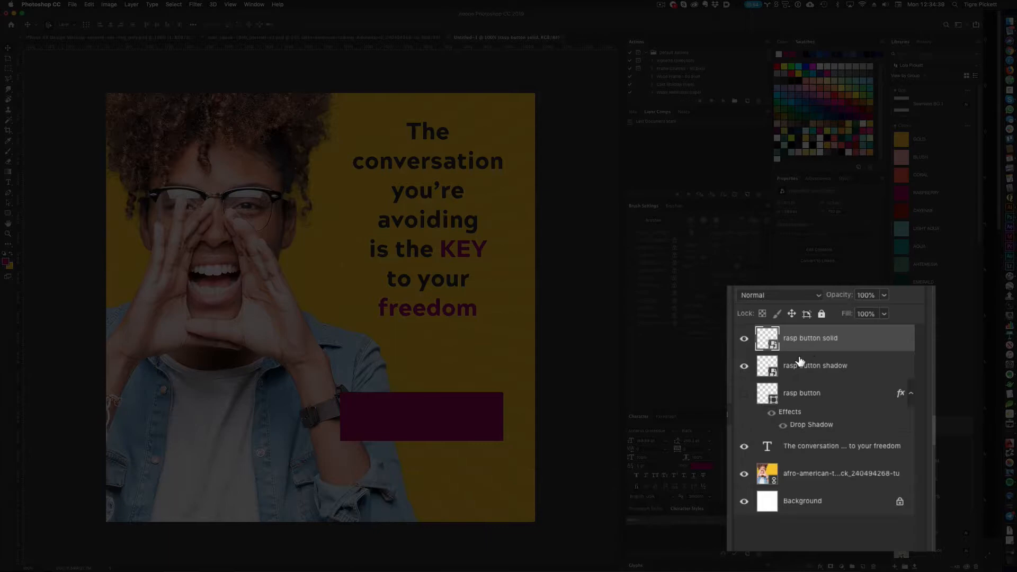
pyautogui.moveTo(856, 370)
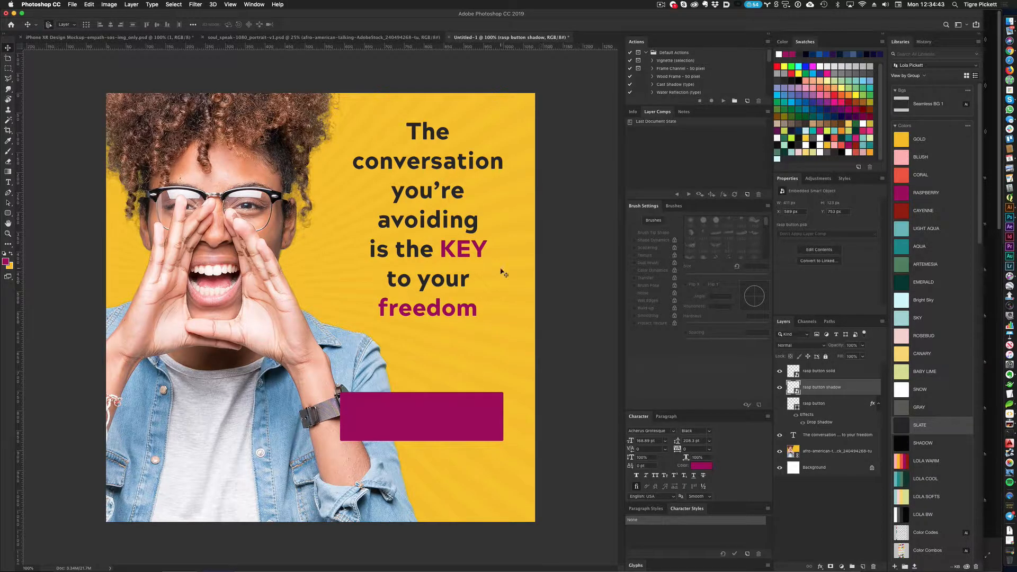
pyautogui.press('shift+v')
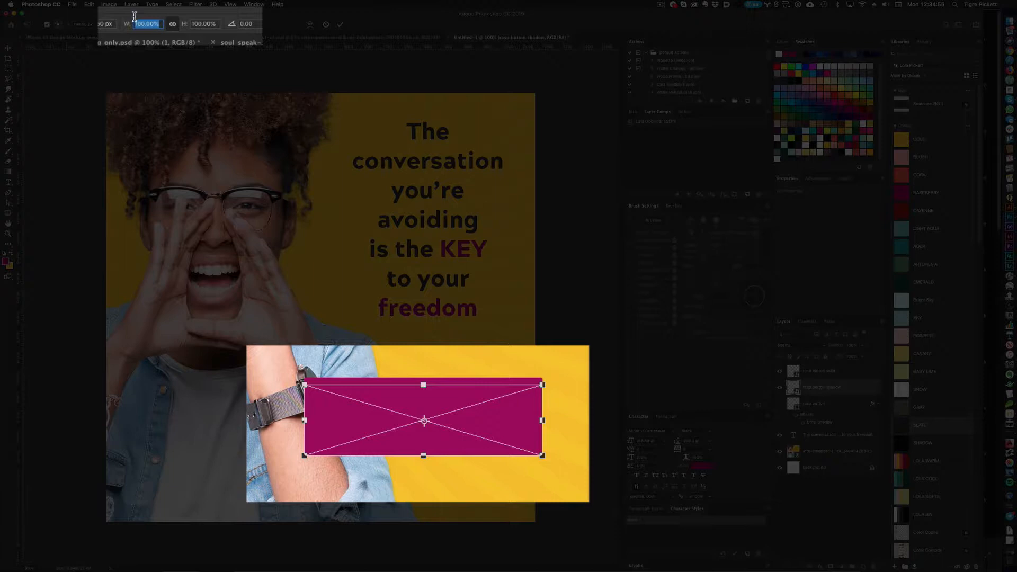
# Narrow the rasp button shadow layer to 85% width
pyautogui.write('85')
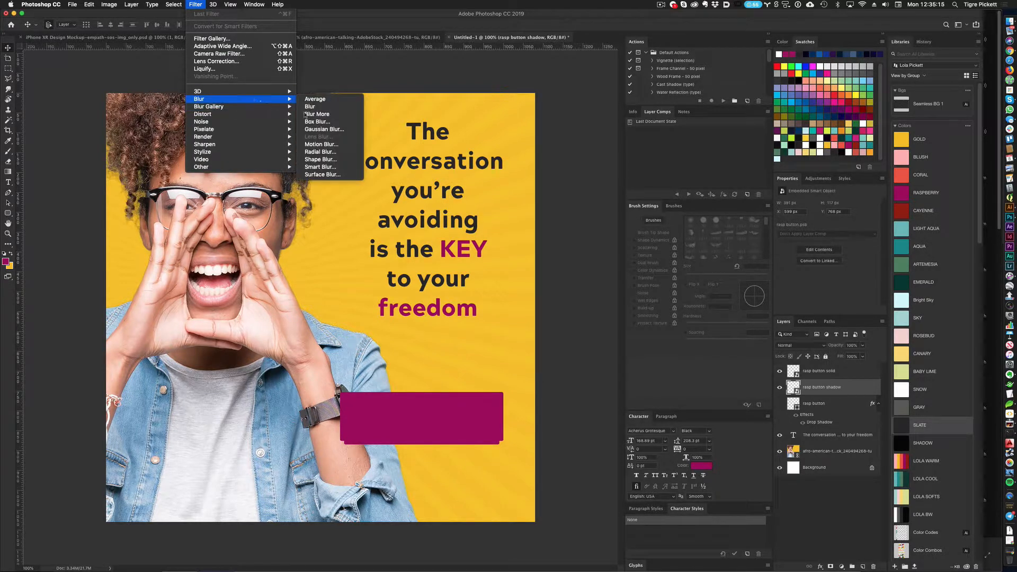
pyautogui.moveTo(325, 130)
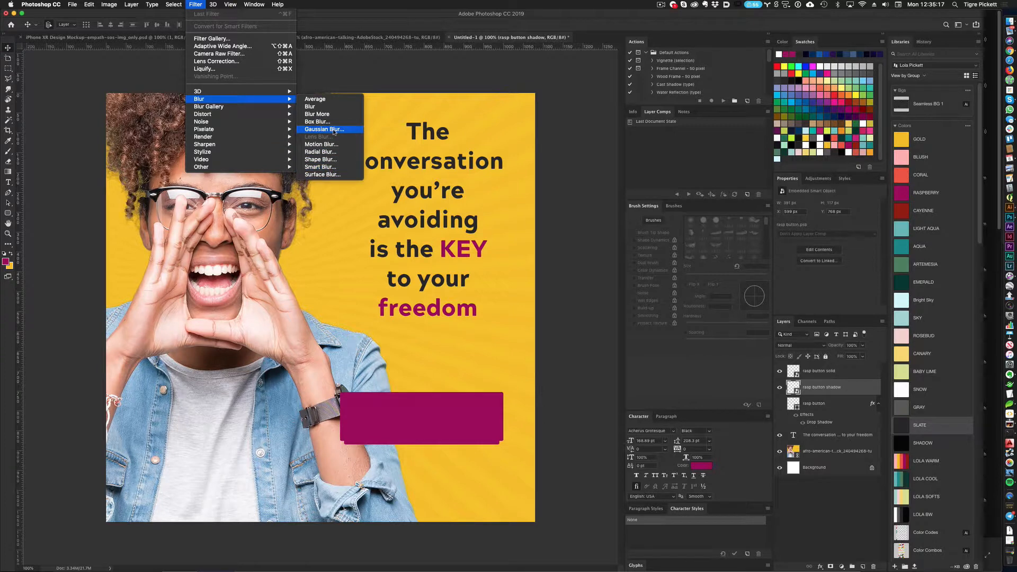
# Soften the rasp button shadow layer with an 18-pixel Gaussian blur
pyautogui.click(325, 129)
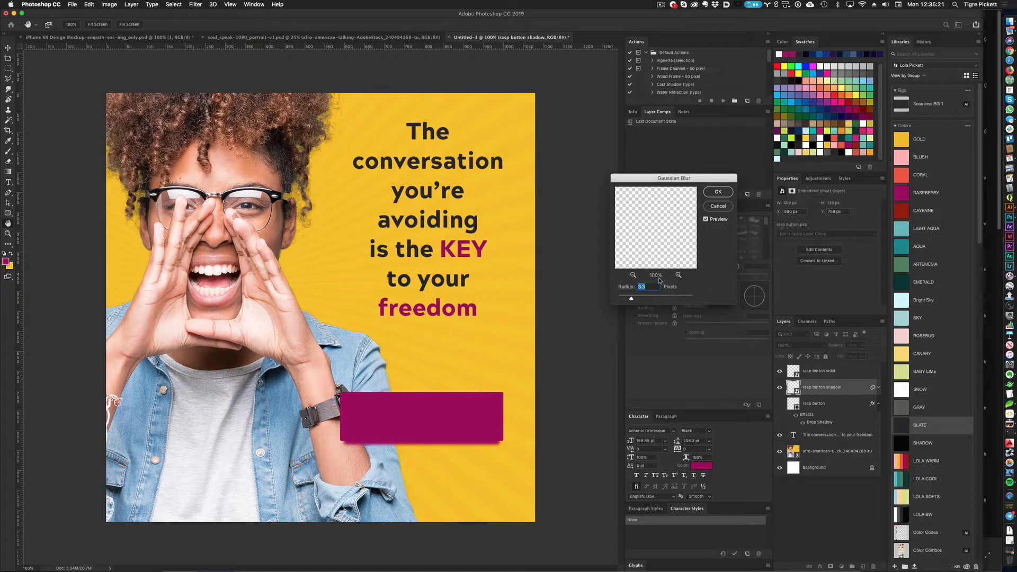
pyautogui.write('18')
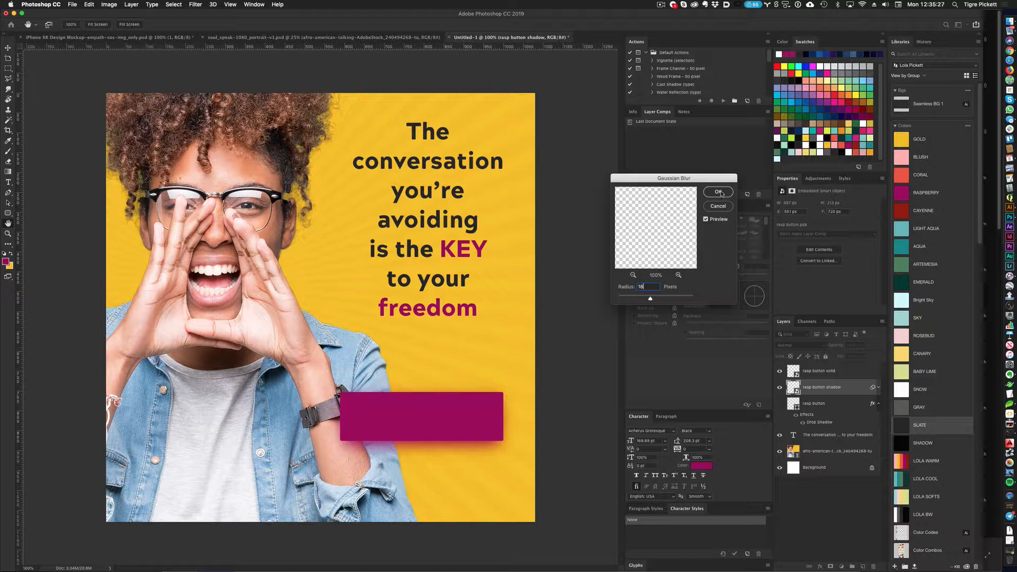
pyautogui.click(717, 191)
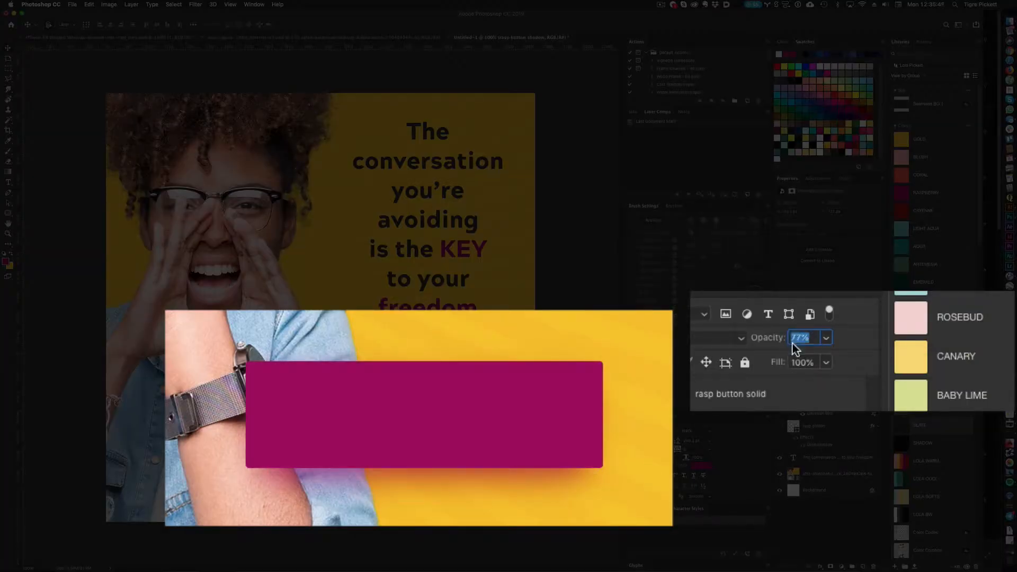
# Set the blurred shadow layer's opacity to 66%
pyautogui.write('66')
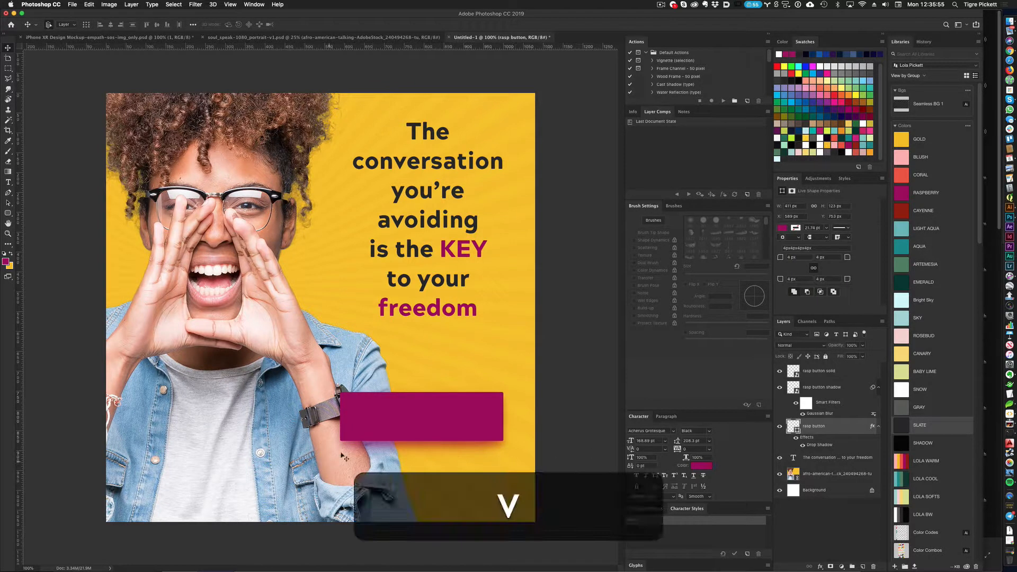
pyautogui.press('cmd+z')
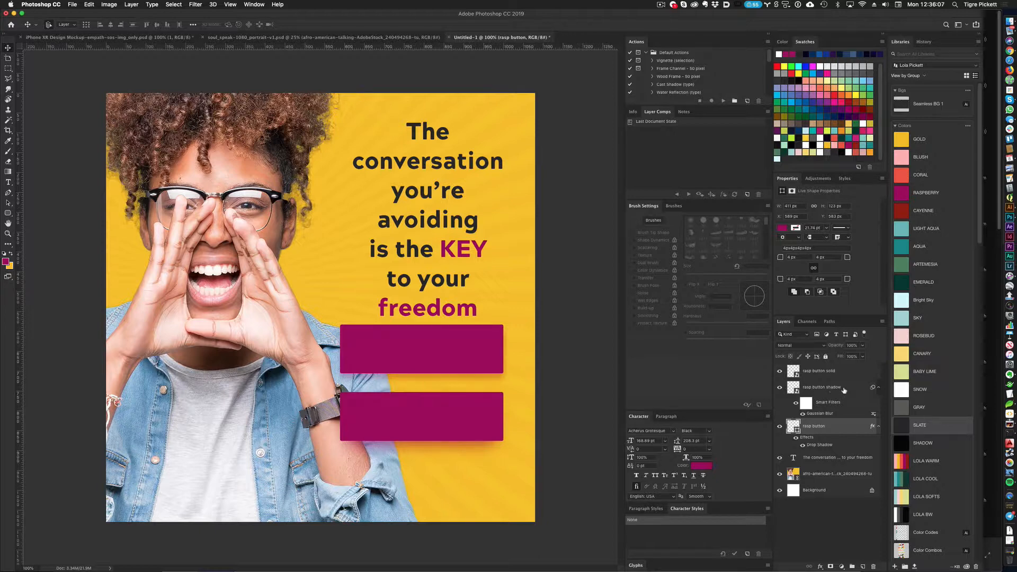
# Make an independent smart-object copy of rasp button solid and rename it blue button solid
pyautogui.click(819, 371)
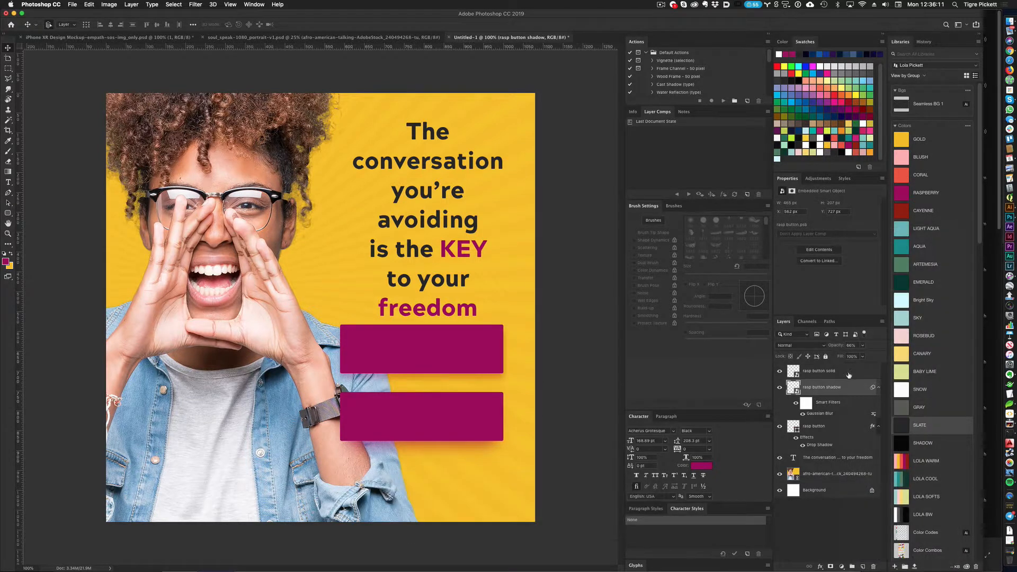
pyautogui.rightClick(820, 370)
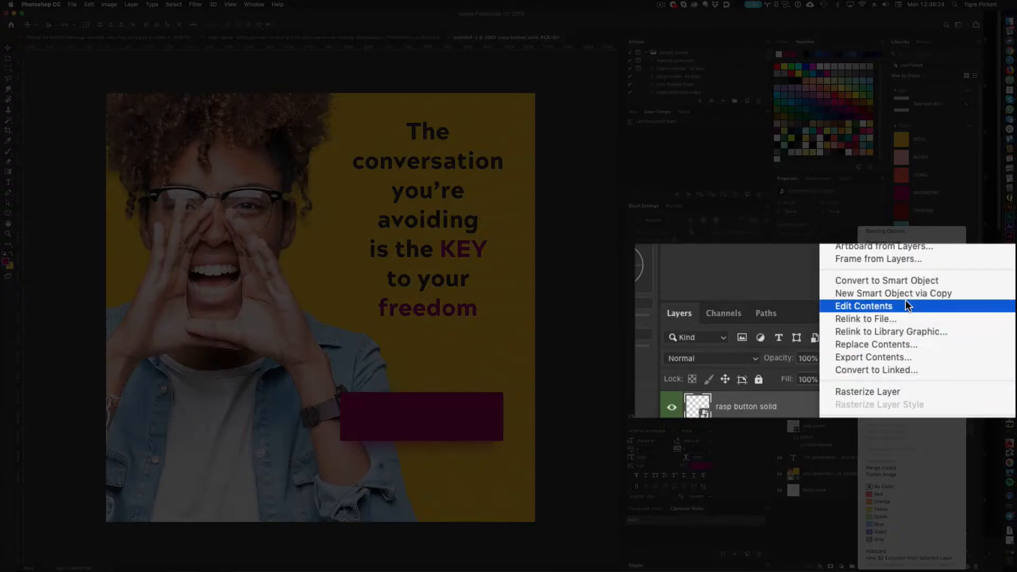
pyautogui.moveTo(892, 293)
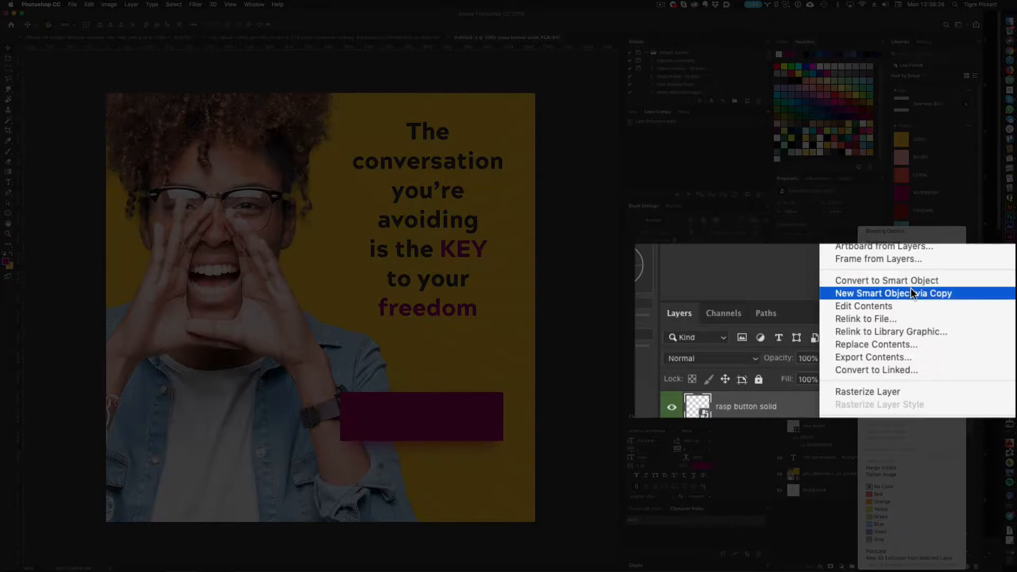
pyautogui.click(891, 293)
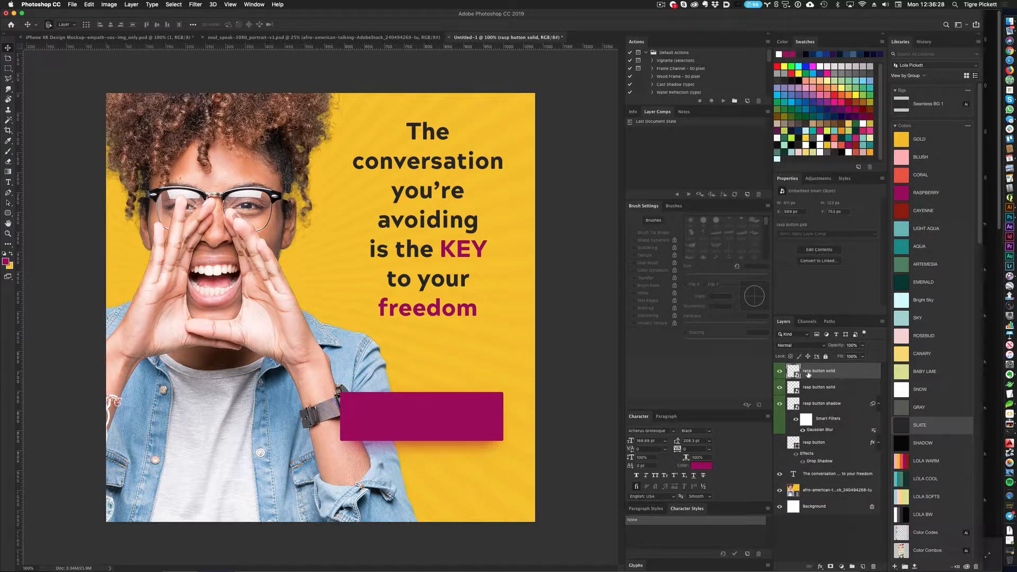
pyautogui.doubleClick(818, 371)
pyautogui.write('blue')
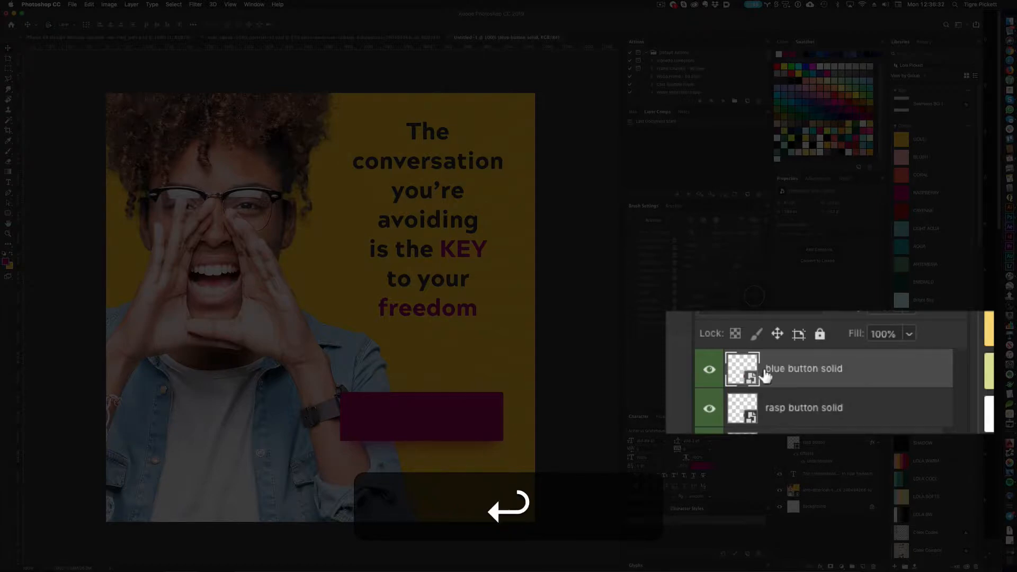
# Duplicate blue button solid and rename the copy blue button shadow
pyautogui.rightClick(816, 402)
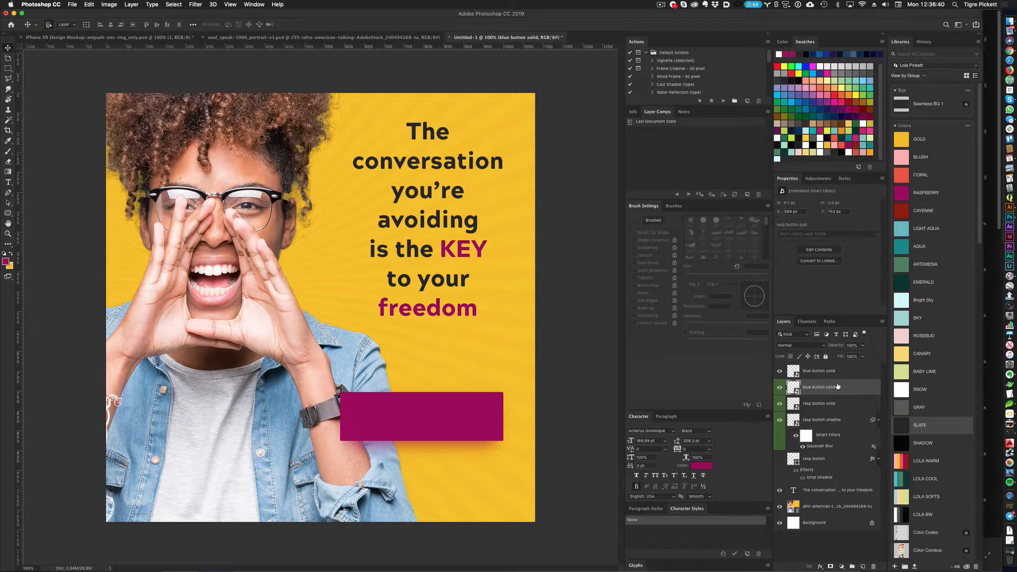
pyautogui.doubleClick(819, 386)
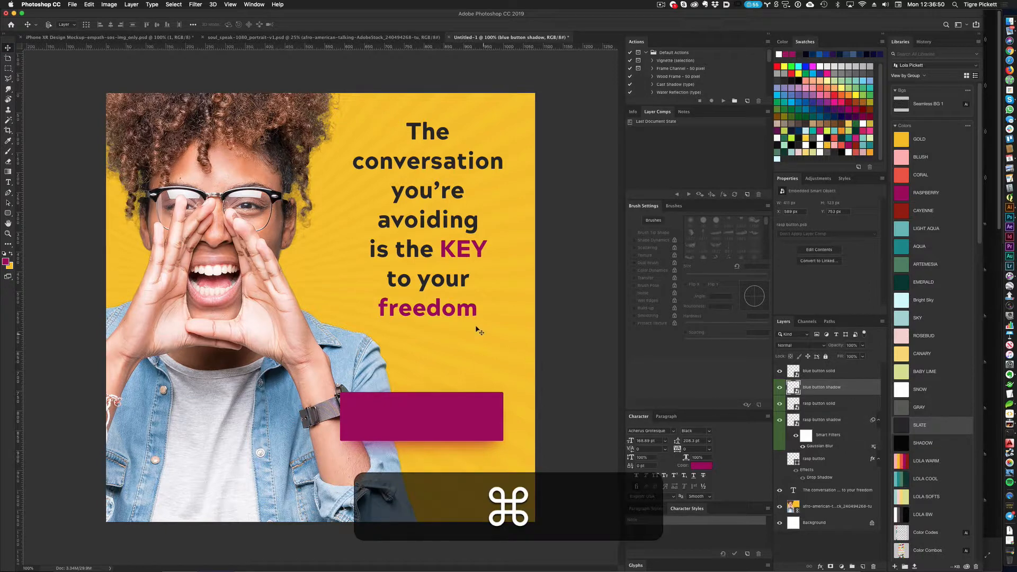
pyautogui.click(195, 4)
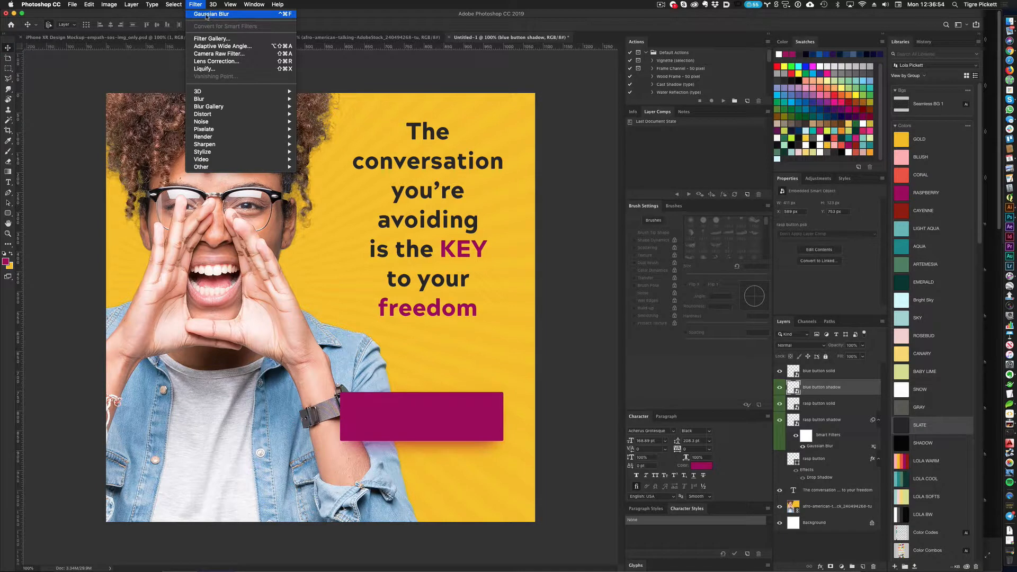
# Give blue button shadow a Gaussian Blur smart filter and paste the raspberry shadow's layer style onto it
pyautogui.click(210, 13)
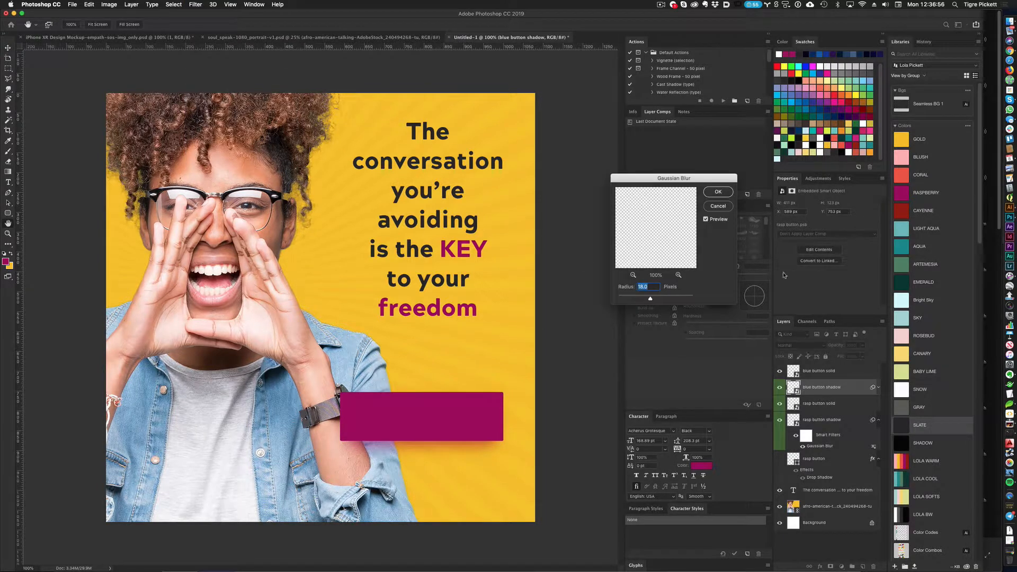
pyautogui.click(717, 192)
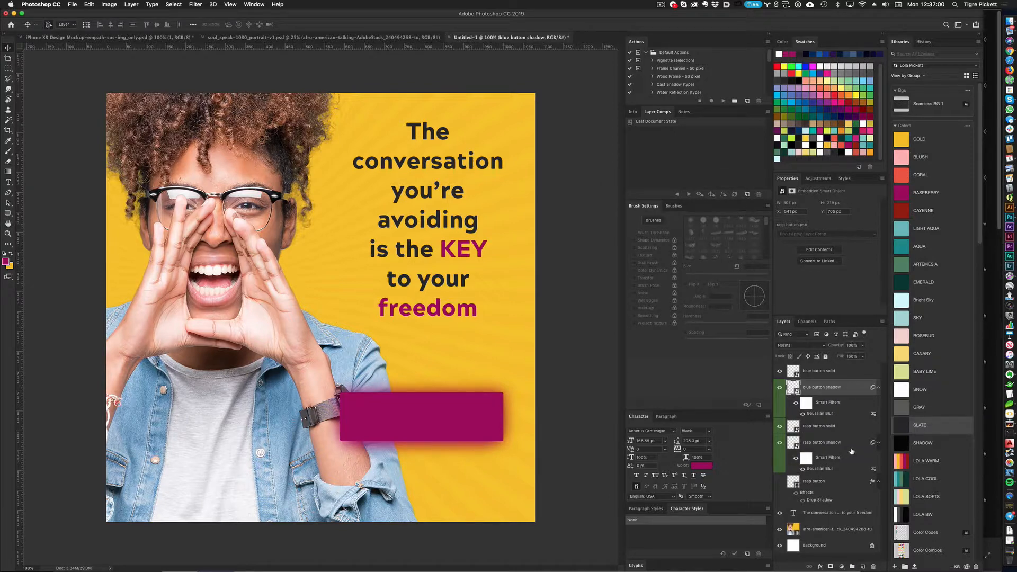
pyautogui.click(824, 442)
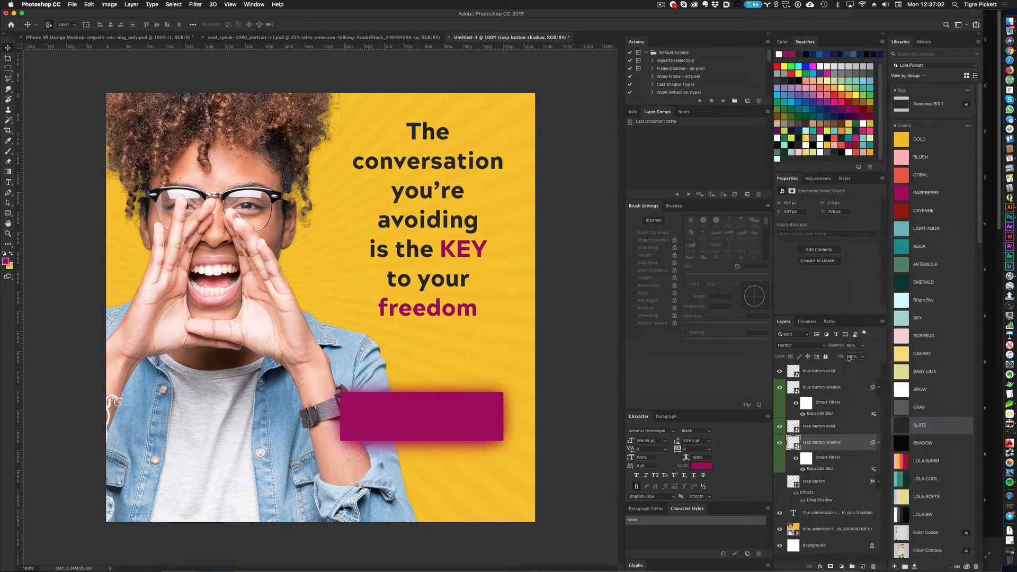
pyautogui.rightClick(820, 387)
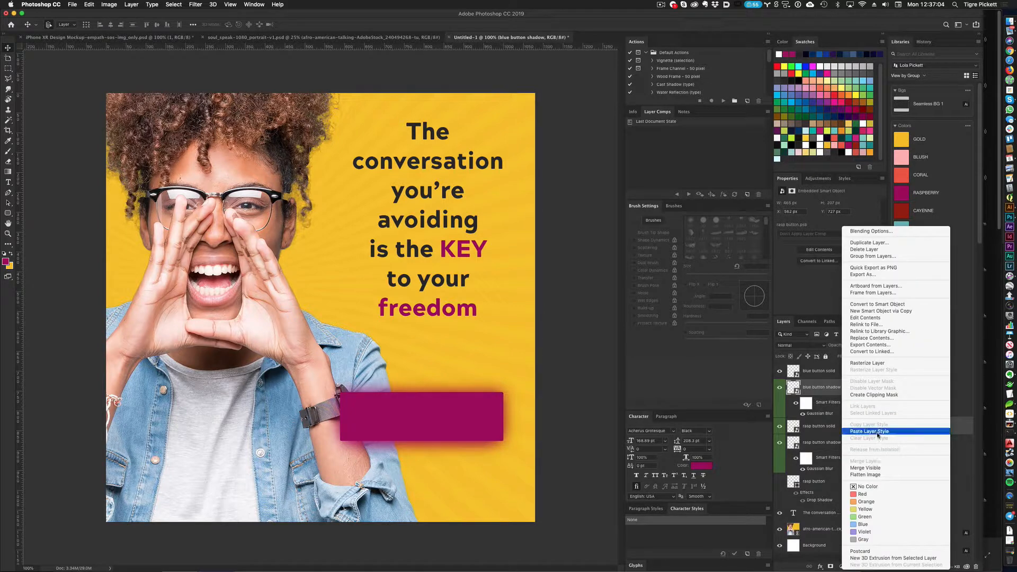
pyautogui.click(869, 431)
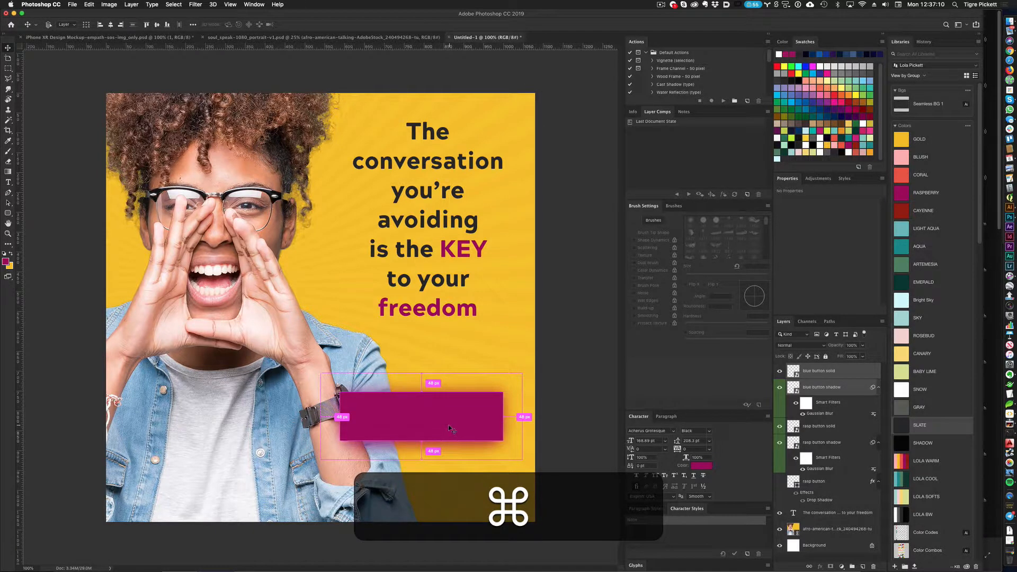
# Move the blue button and its shadow to the left of the raspberry button
pyautogui.moveTo(422, 416); pyautogui.dragTo(217, 416)
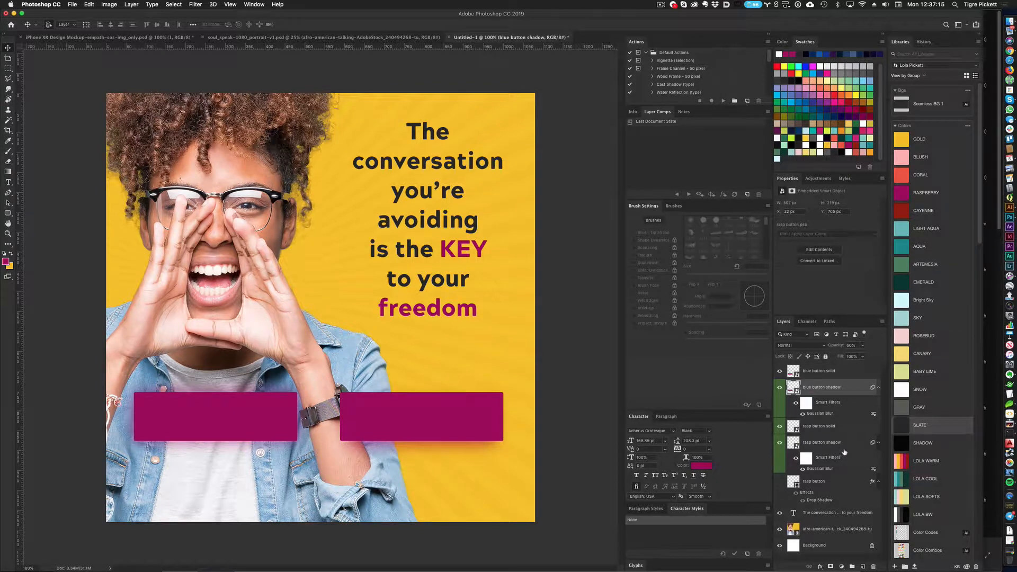
# Resize the raspberry shadow and the left button's shadow with Free Transform
pyautogui.press('cmd+t')
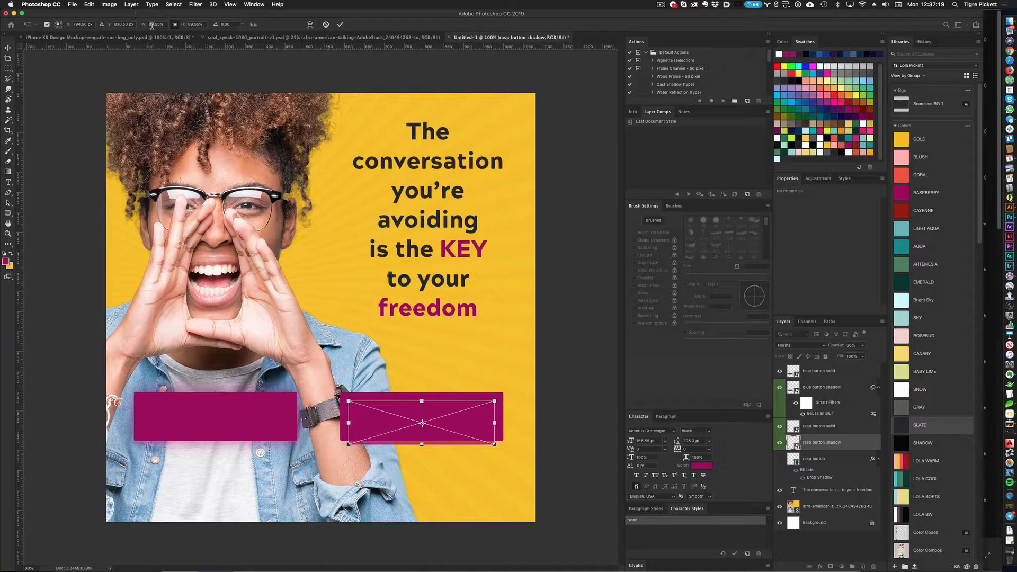
pyautogui.press('cmd+z')
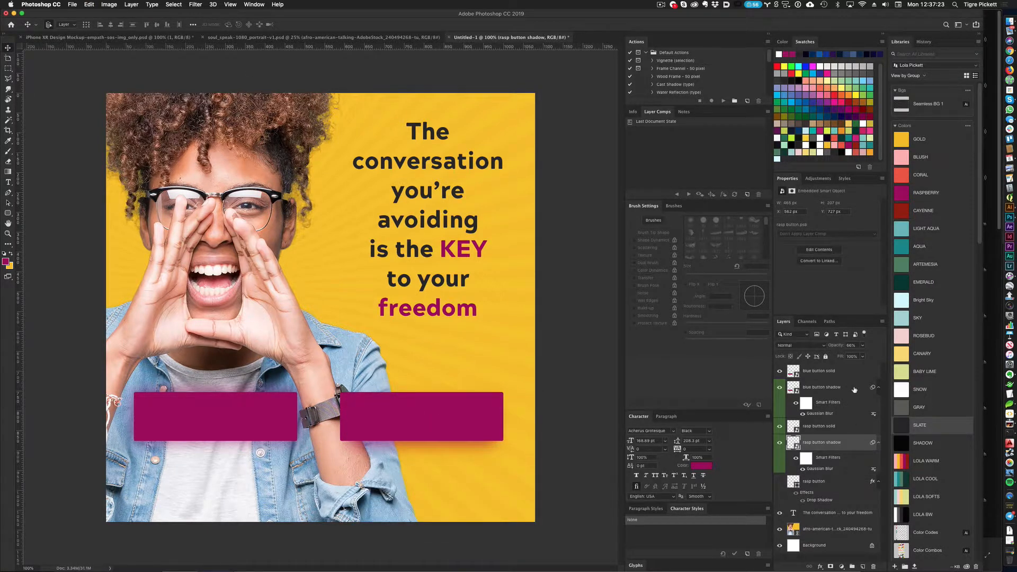
pyautogui.press('cmd+t')
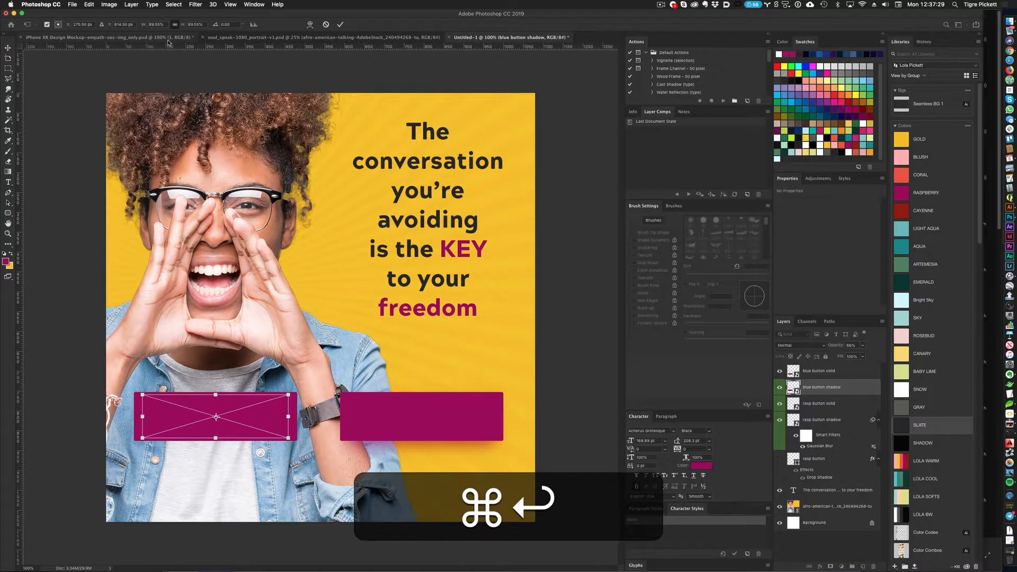
pyautogui.press('cmd+v')
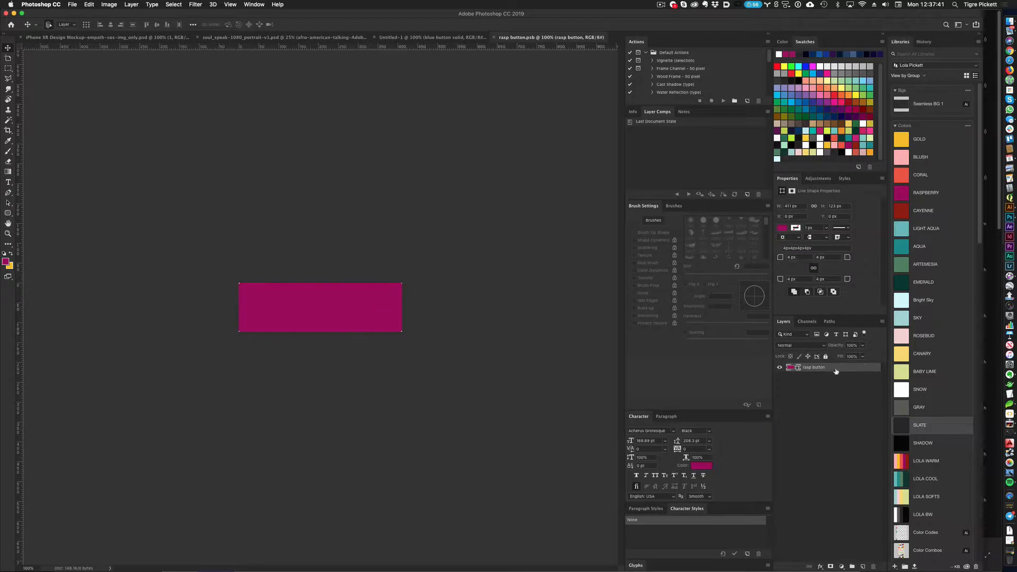
# Recolour the left button's rectangle to the teal swatch inside its smart object and close it
pyautogui.click(782, 228)
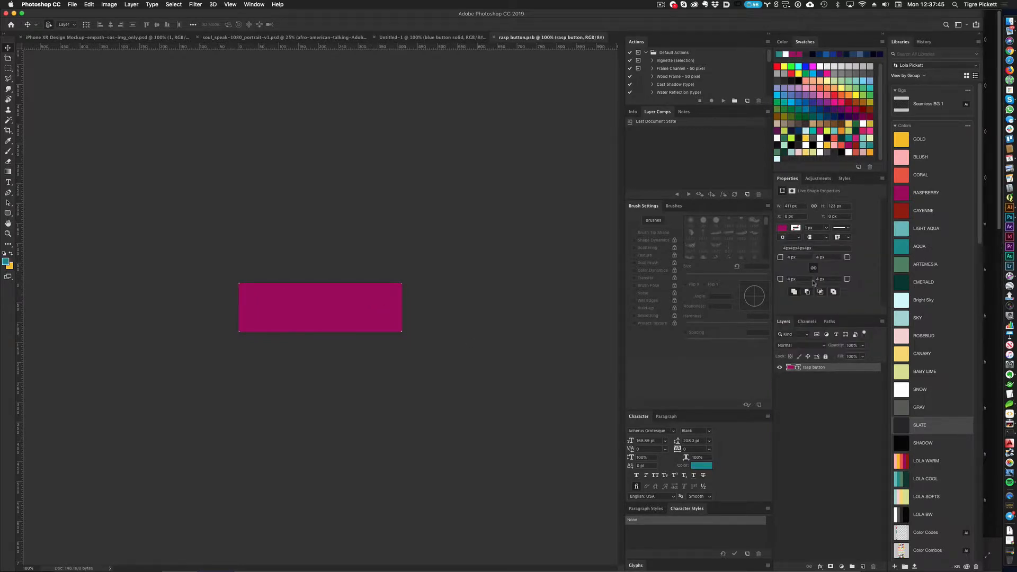
pyautogui.click(783, 228)
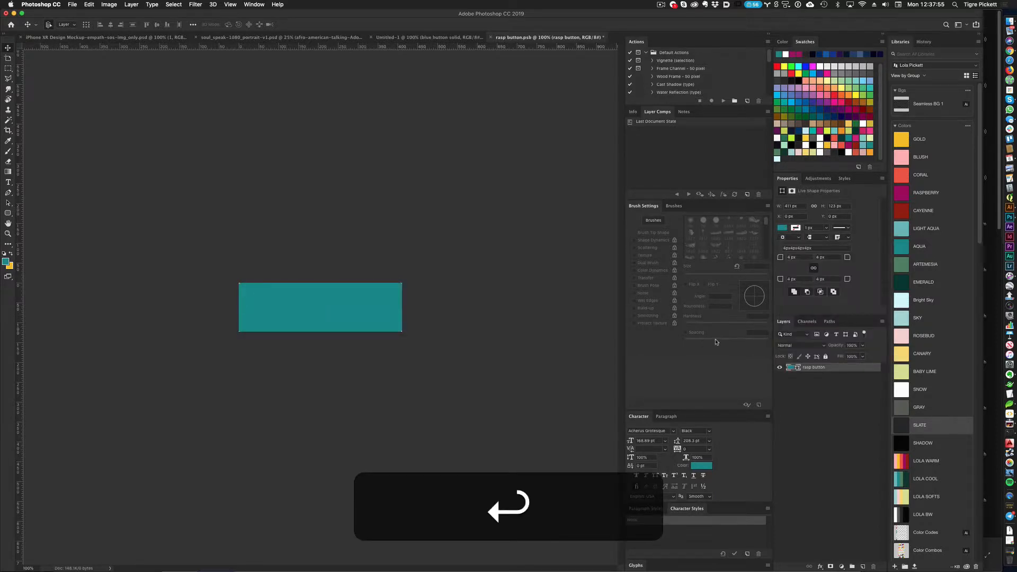
pyautogui.press('cmd+w')
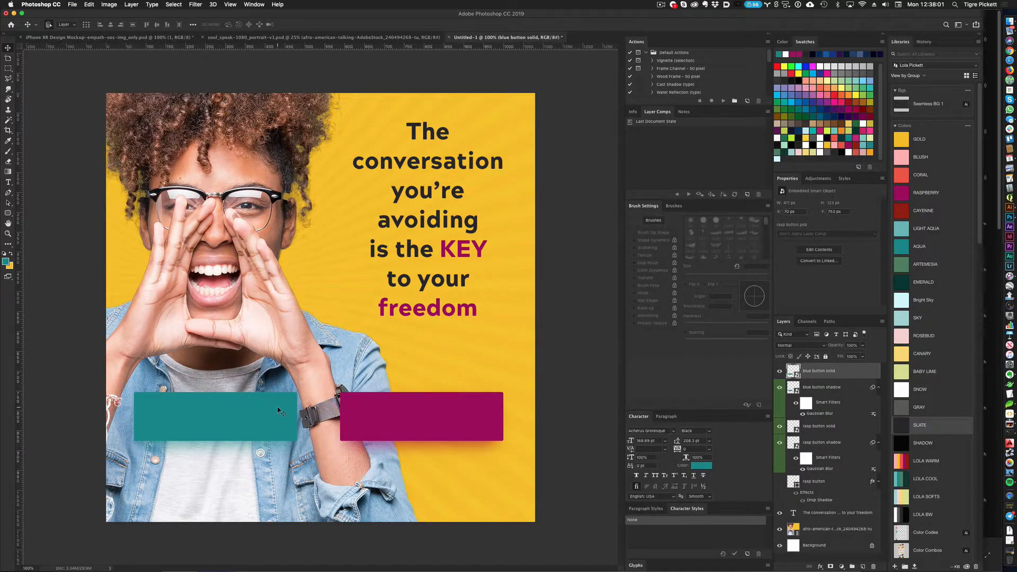
pyautogui.moveTo(231, 423)
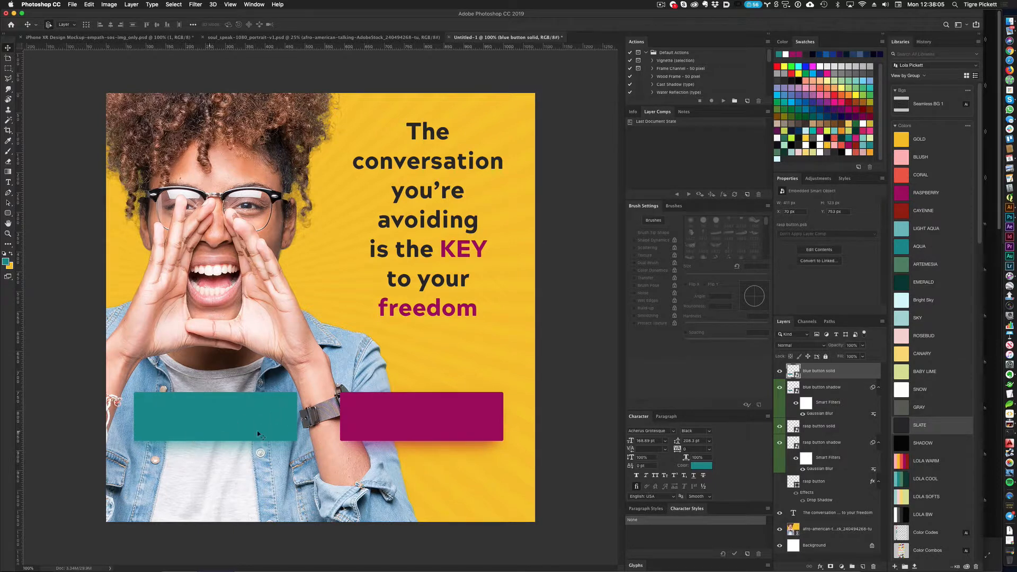
pyautogui.moveTo(414, 427)
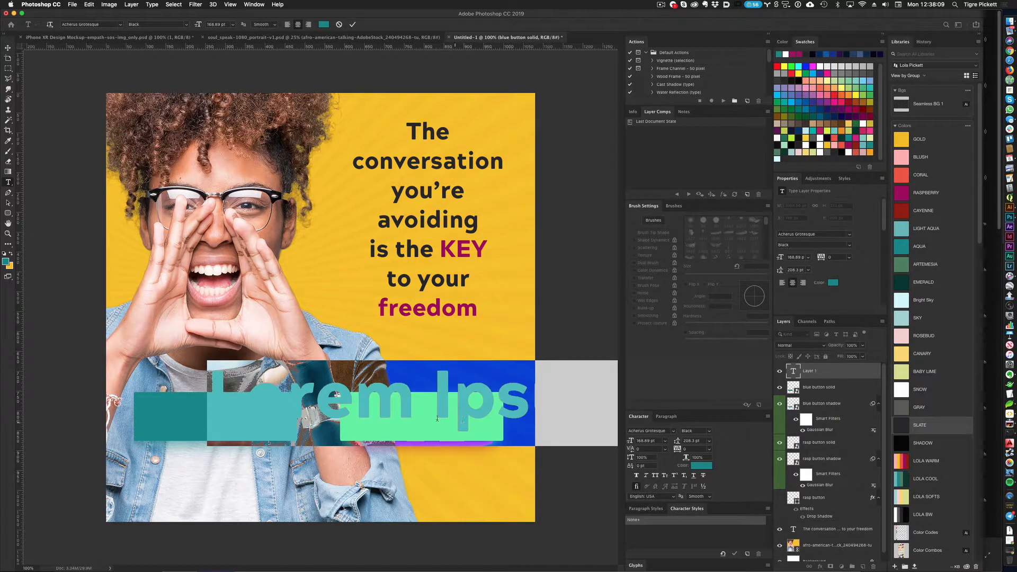
# Type the capitalised label START TODAY over the raspberry button
pyautogui.press('shift+s')
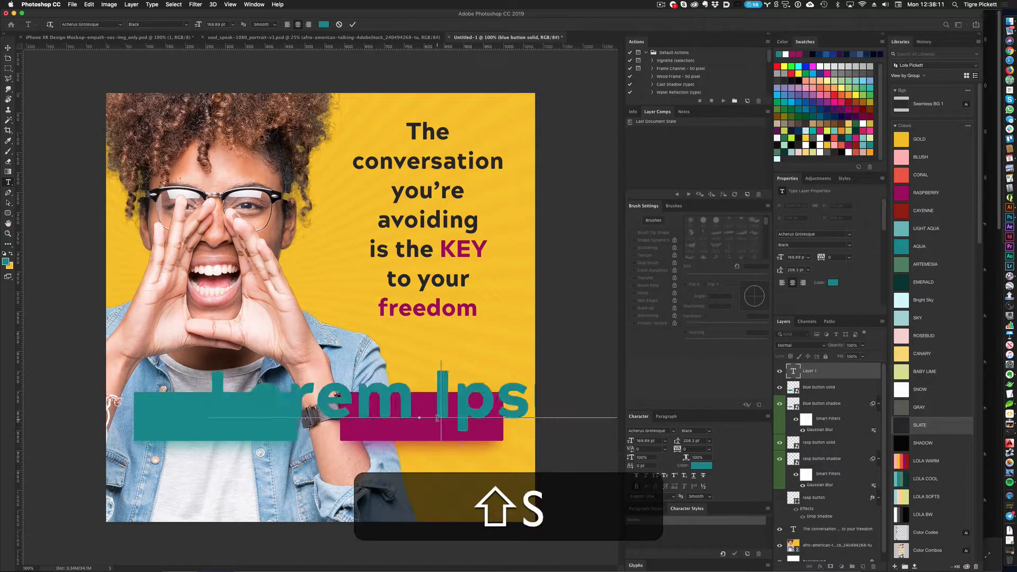
pyautogui.write('START TO')
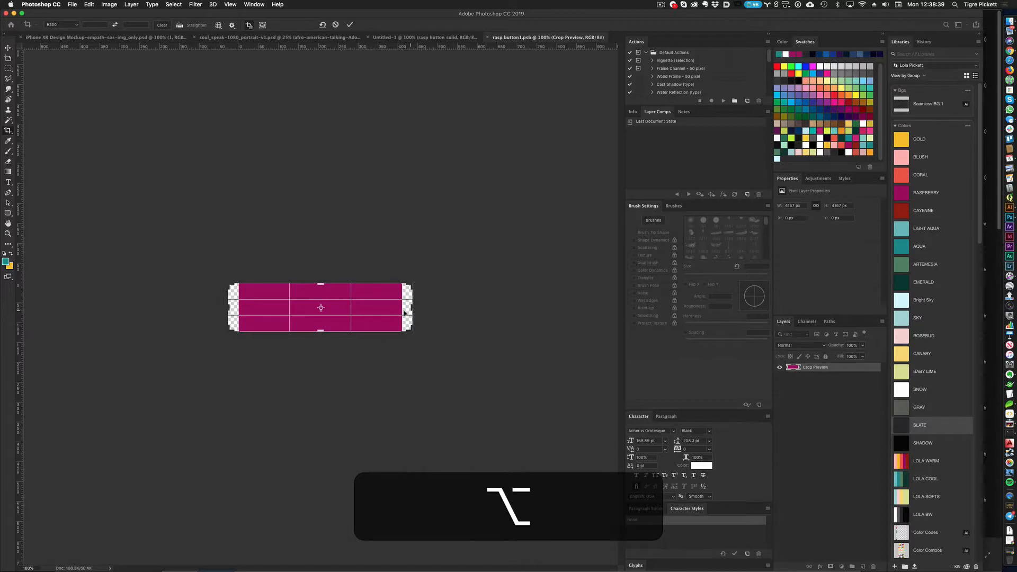
# Widen the raspberry button's canvas evenly and stretch its rectangle across the wider canvas
pyautogui.press('cmd+enter')
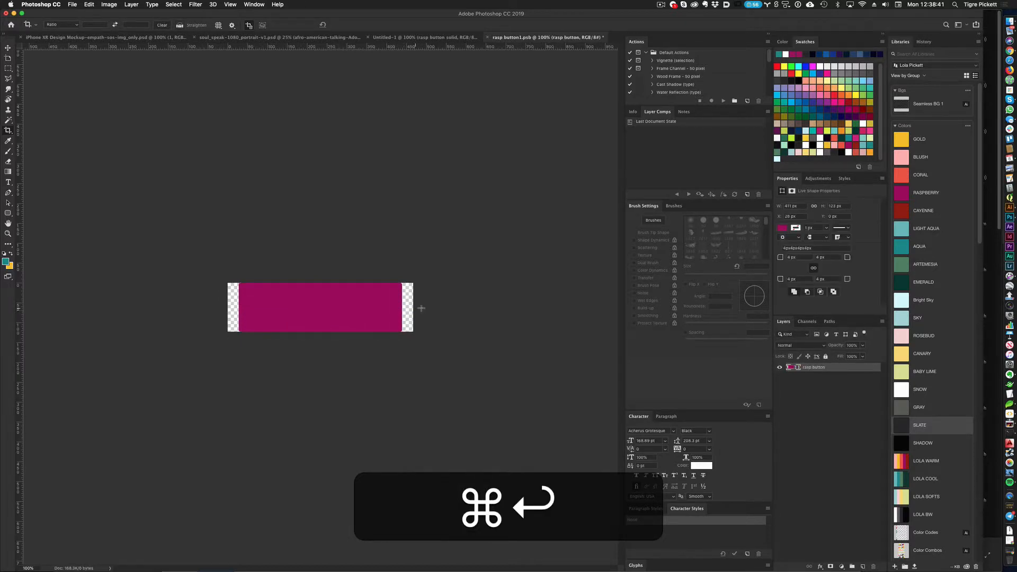
pyautogui.press('v')
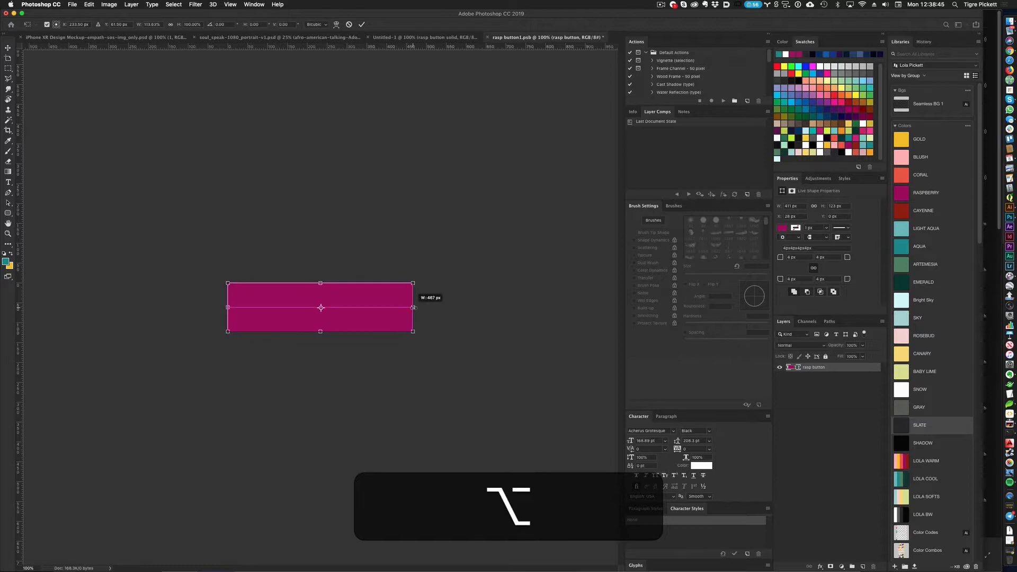
pyautogui.press('cmd+enter')
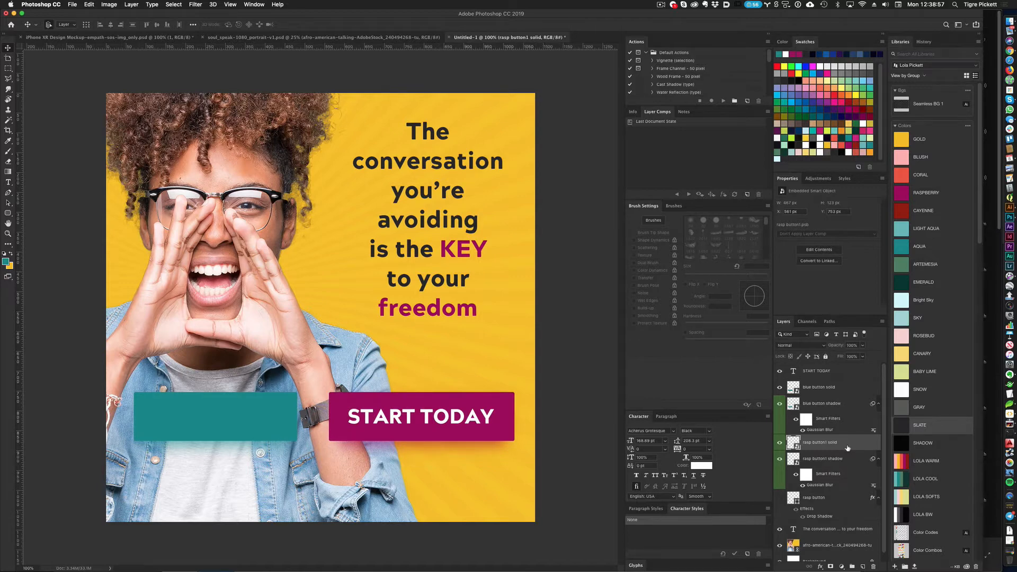
pyautogui.moveTo(441, 400)
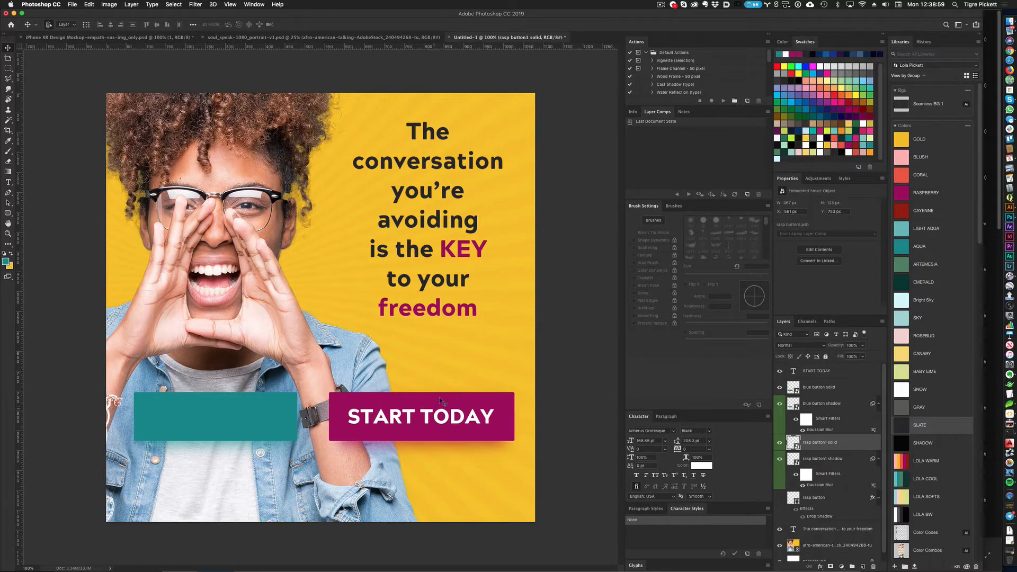